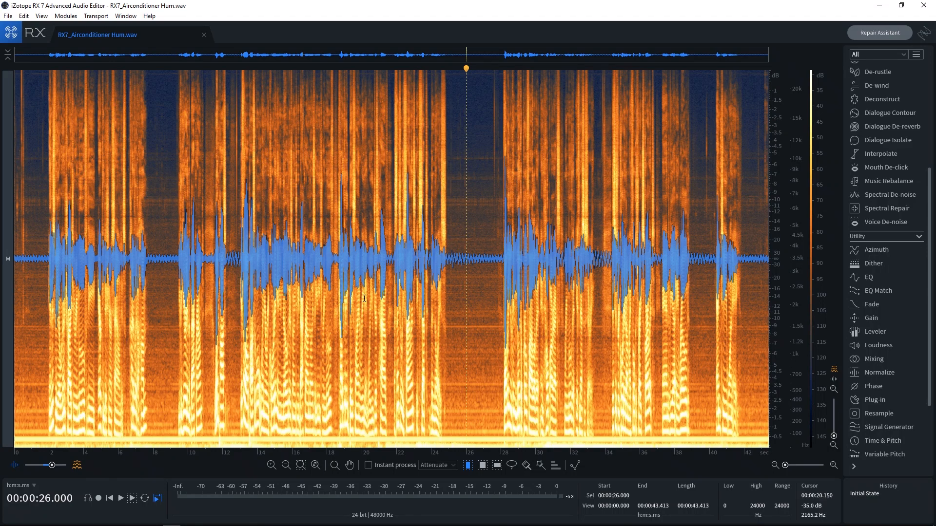
pyautogui.moveTo(453, 261)
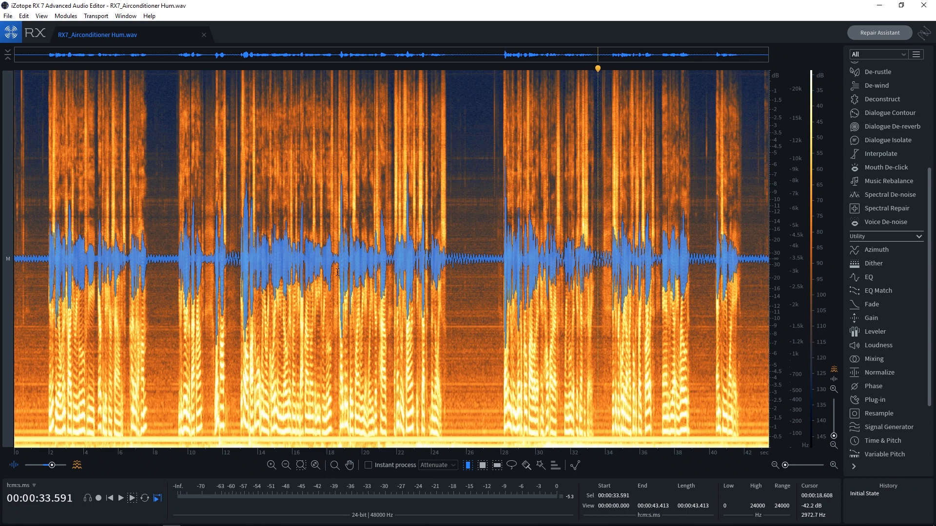
pyautogui.moveTo(152, 251)
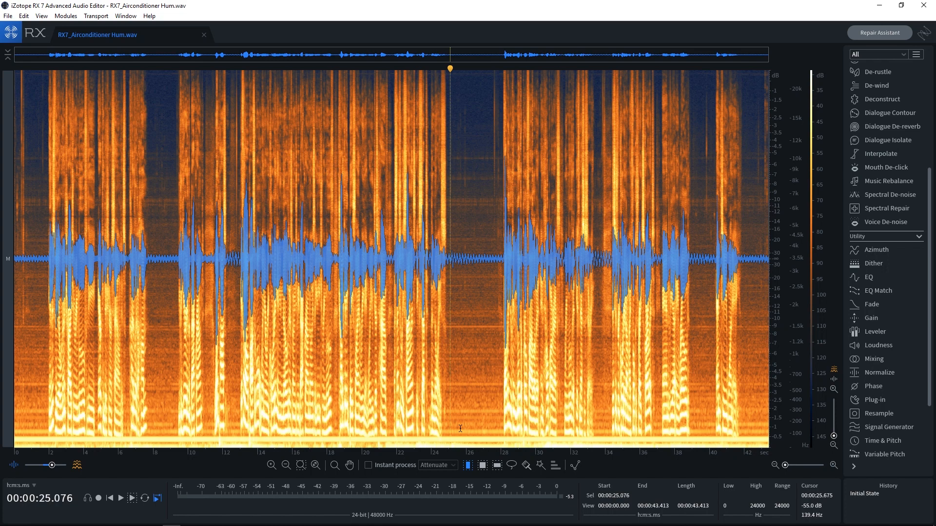
pyautogui.moveTo(382, 445)
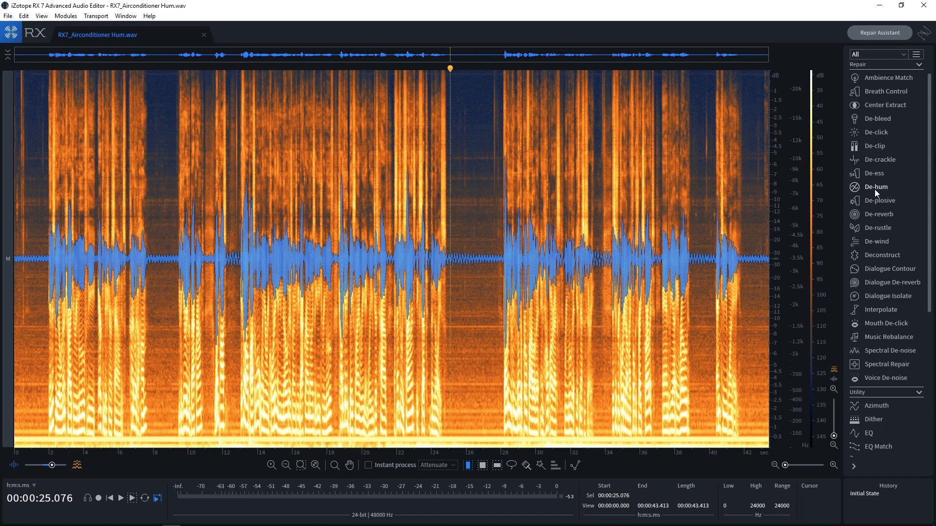
pyautogui.moveTo(875, 186)
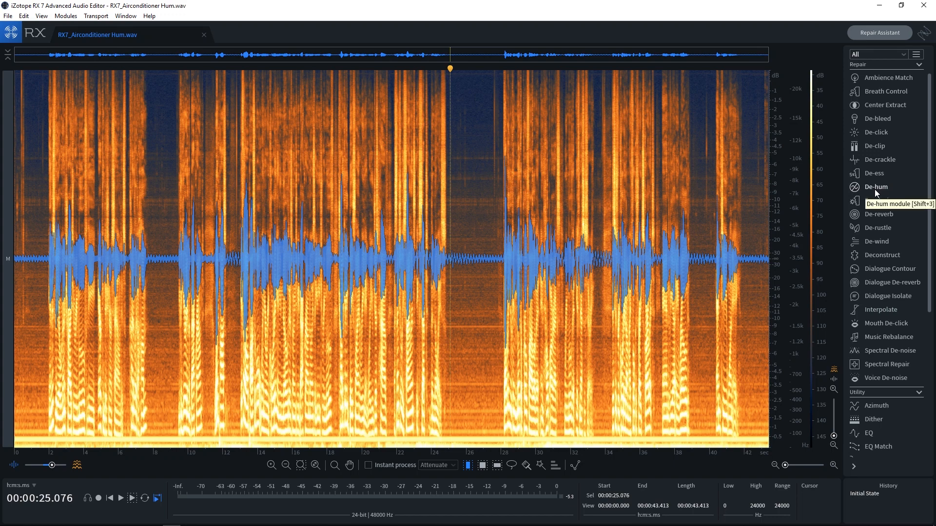
# Render De-hum on the whole recording in Adaptive mode with 5 harmonics
pyautogui.click(876, 187)
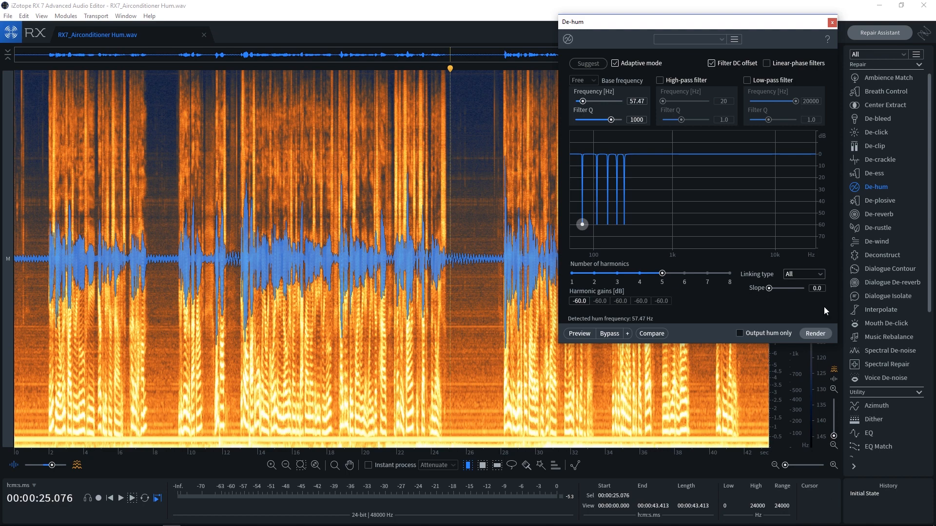
pyautogui.moveTo(815, 337)
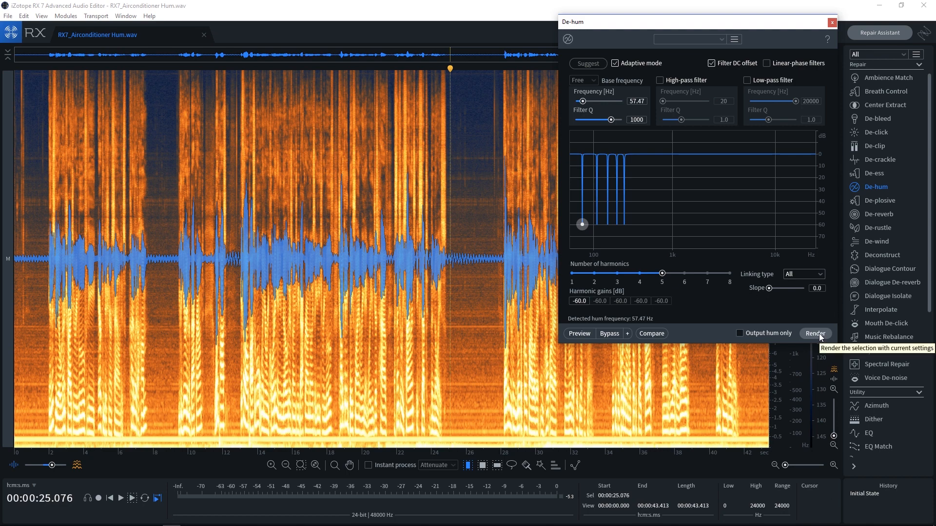
pyautogui.click(814, 333)
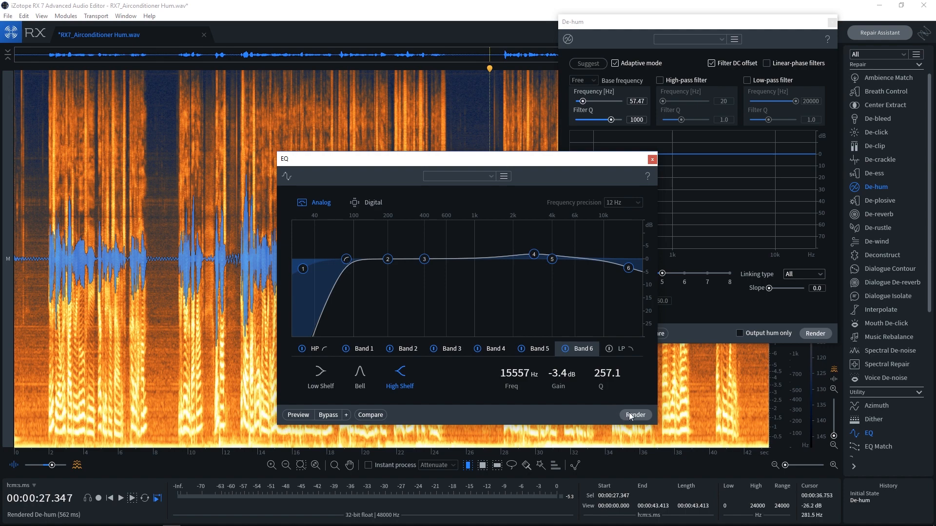
# Render the EQ on the recording and close the EQ window
pyautogui.click(635, 414)
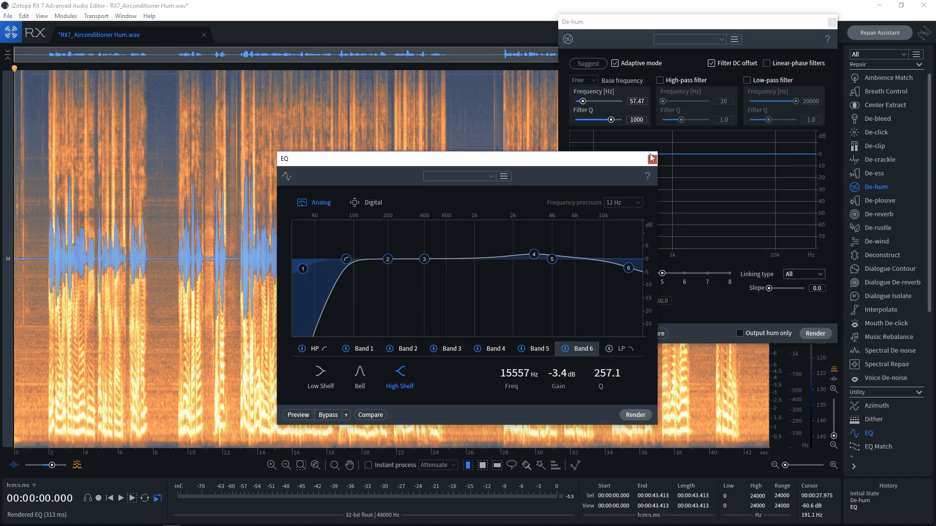
pyautogui.click(651, 157)
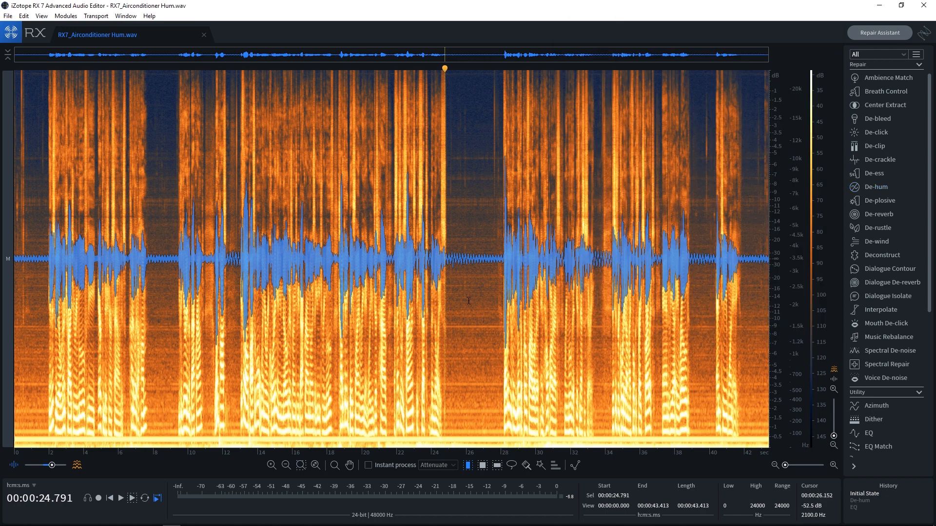
pyautogui.moveTo(468, 294)
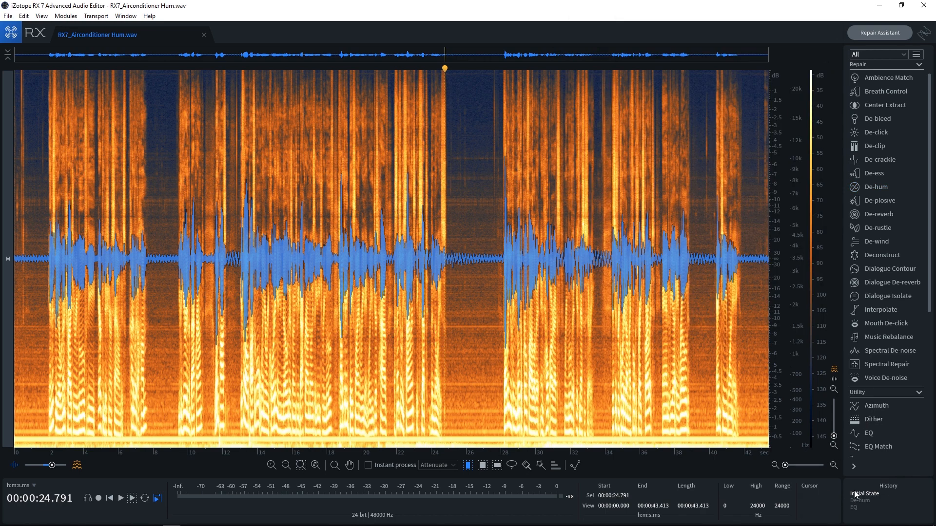
pyautogui.moveTo(527, 193)
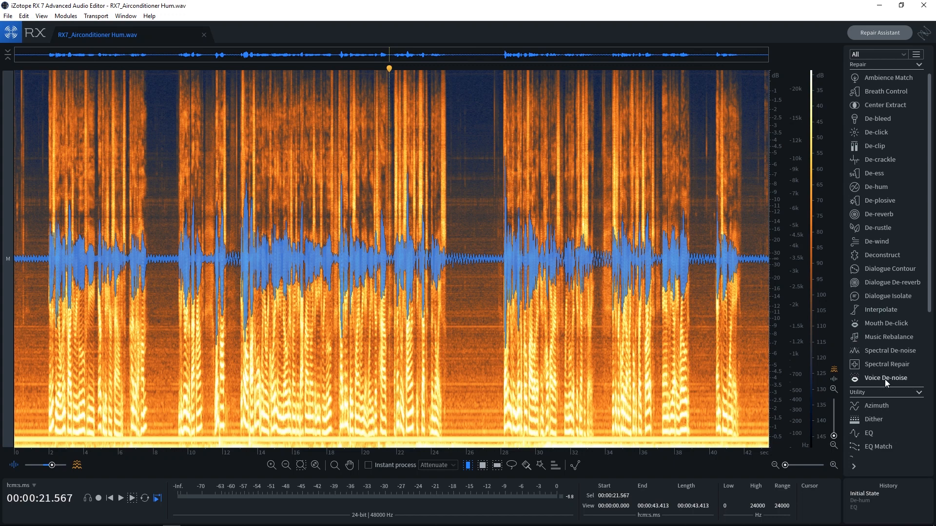
pyautogui.moveTo(425, 292)
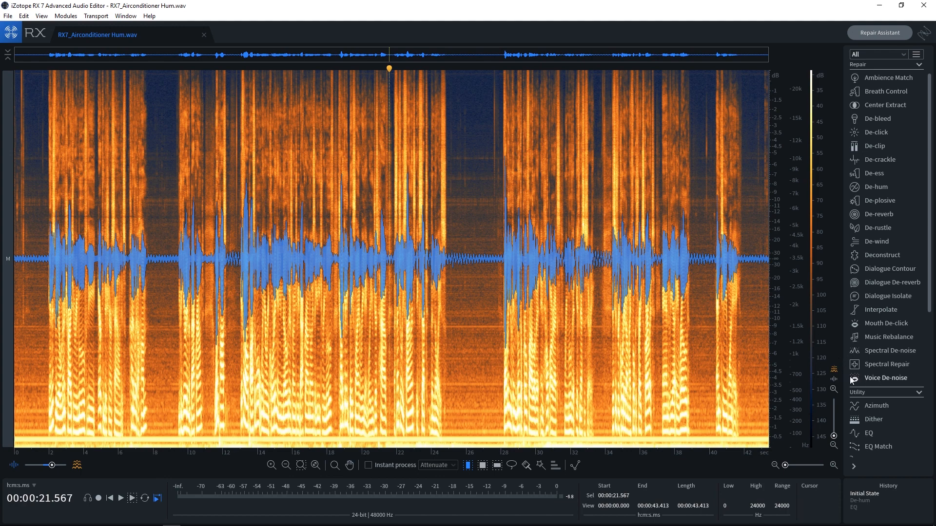
pyautogui.moveTo(886, 378)
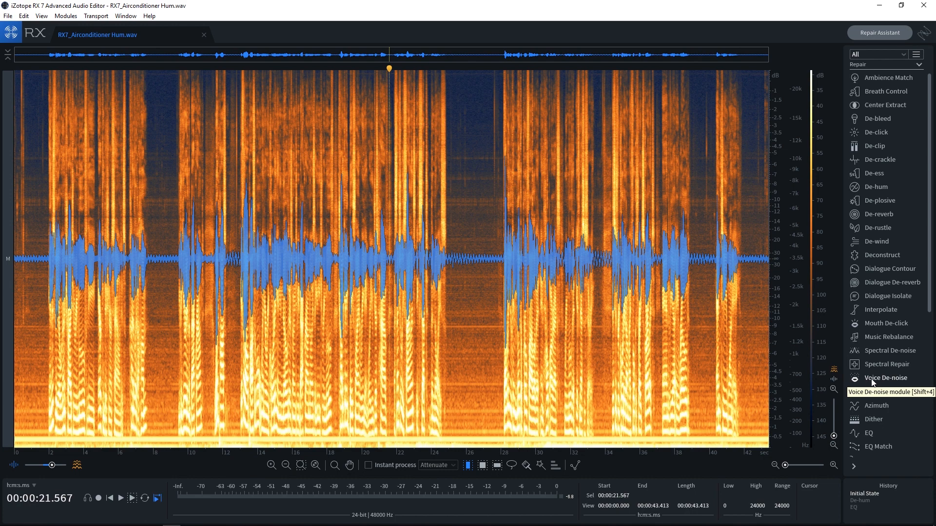
# Render Voice De-noise in Dialogue, Surgical mode with 12 dB reduction, then close it
pyautogui.click(886, 377)
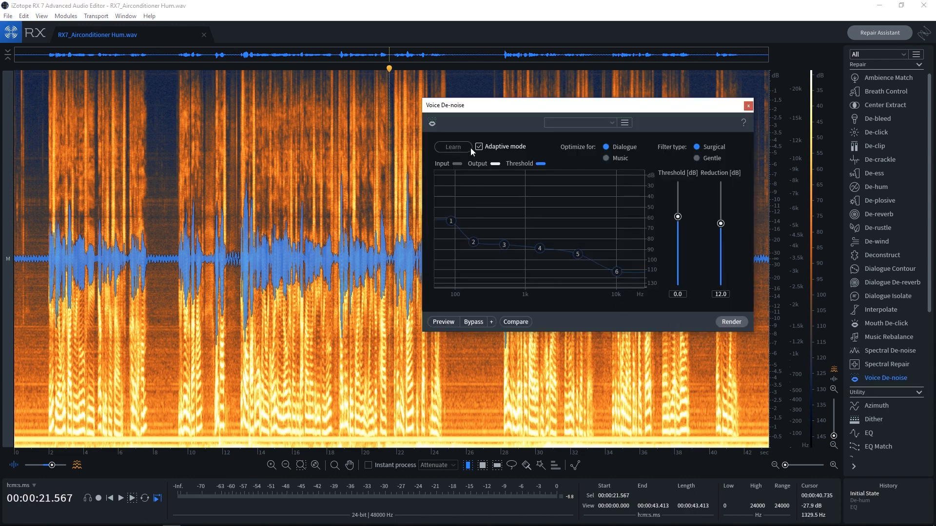
pyautogui.click(730, 322)
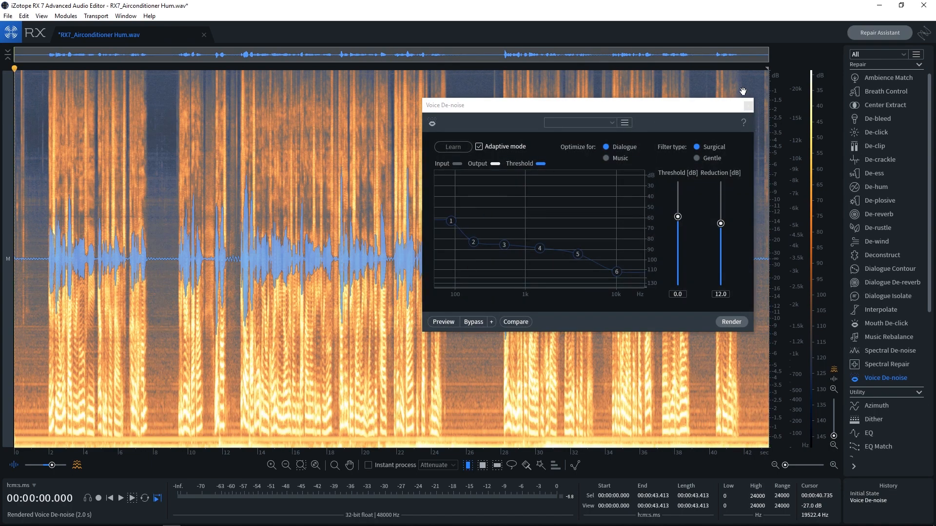
pyautogui.click(730, 322)
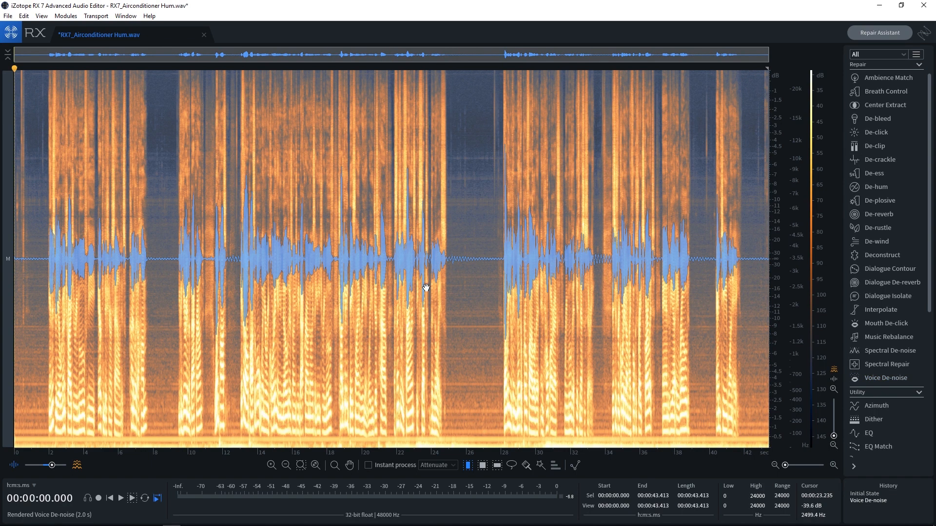
pyautogui.click(442, 257)
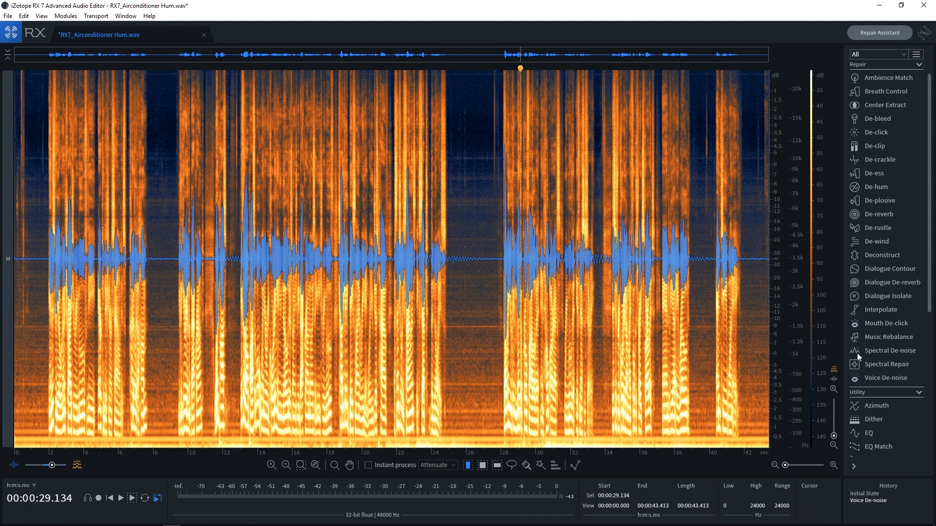
# Render the EQ's low cut and −3.4 dB high shelf, then close EQ
pyautogui.click(869, 433)
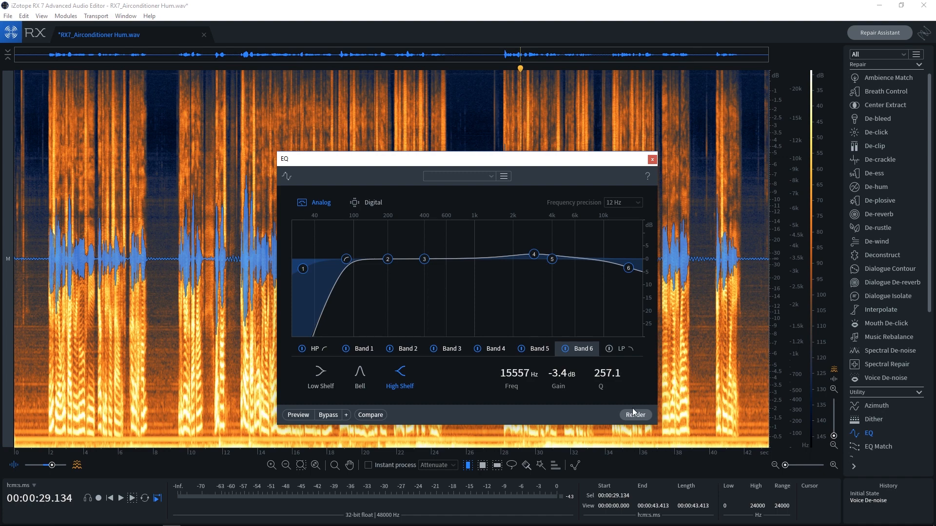
pyautogui.click(634, 415)
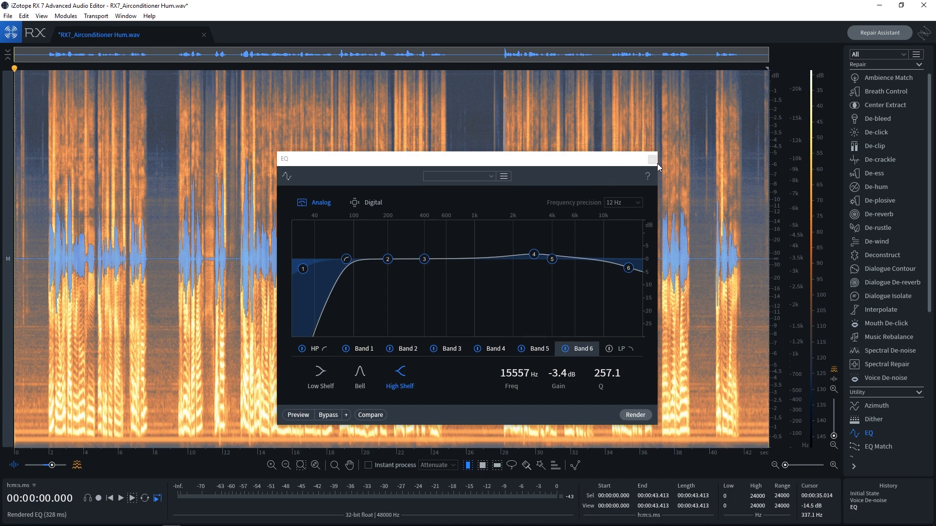
pyautogui.click(652, 159)
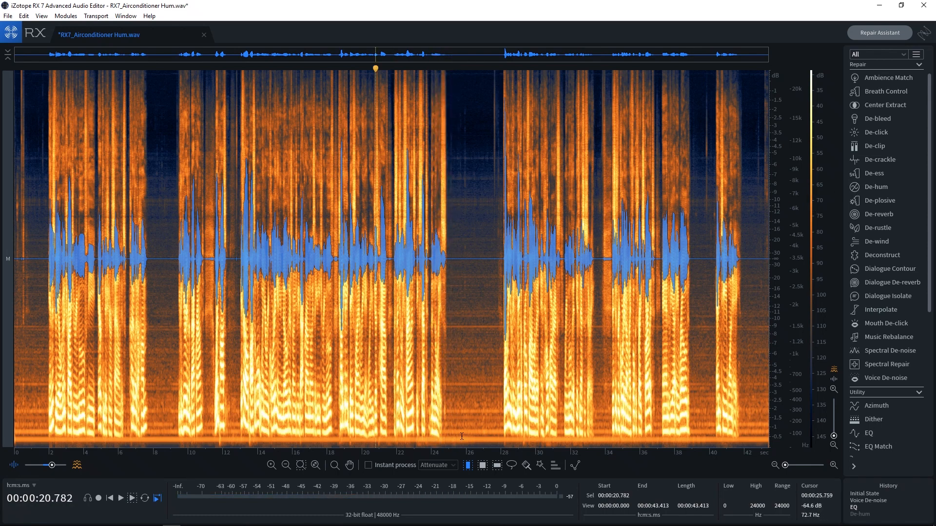
pyautogui.moveTo(902, 160)
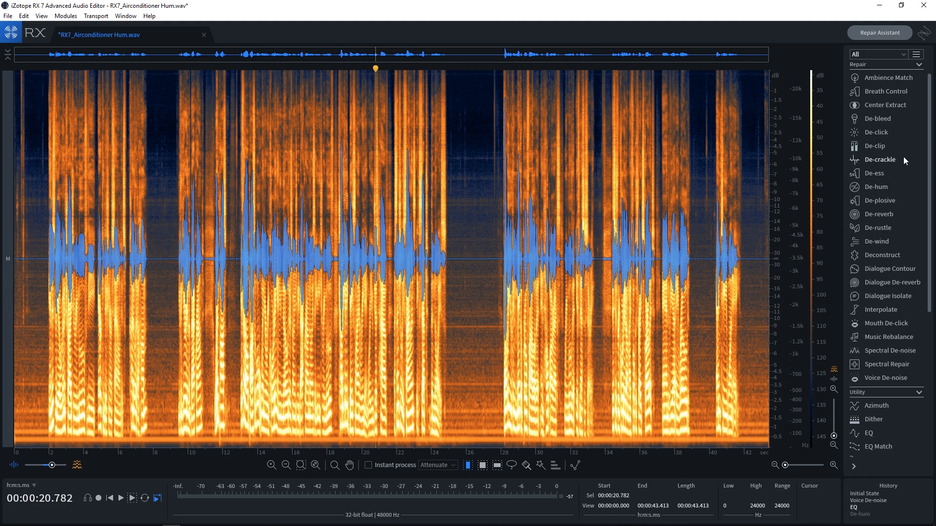
pyautogui.moveTo(877, 191)
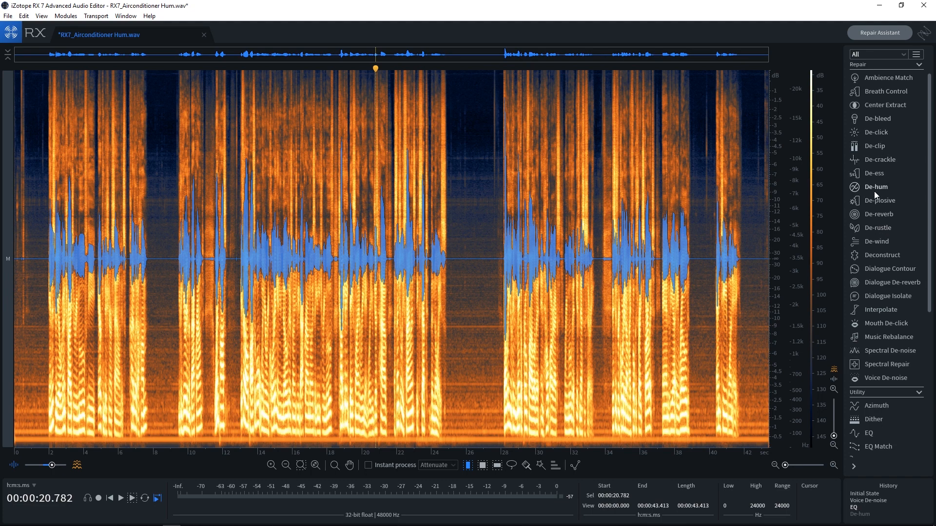
# Render De-hum at 57.50 Hz with 5 harmonics and move playback to 18.7 s
pyautogui.click(876, 186)
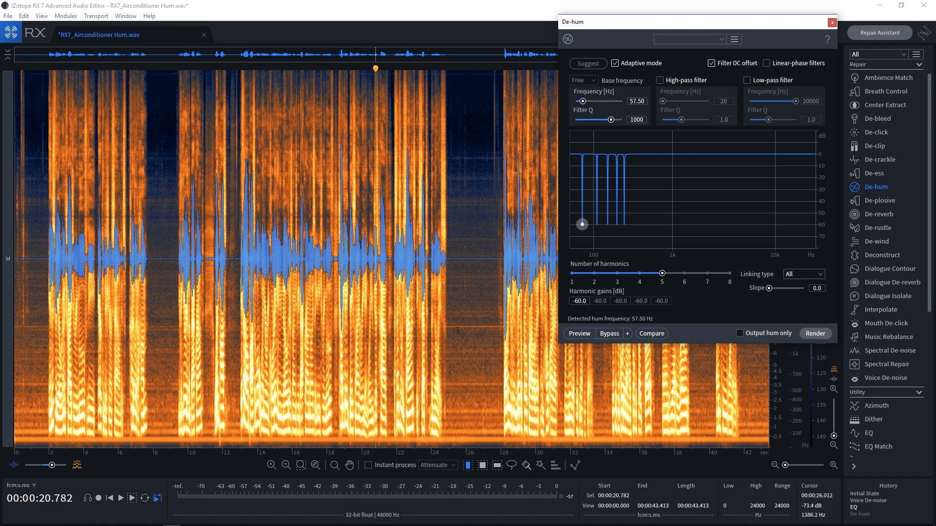
pyautogui.click(815, 333)
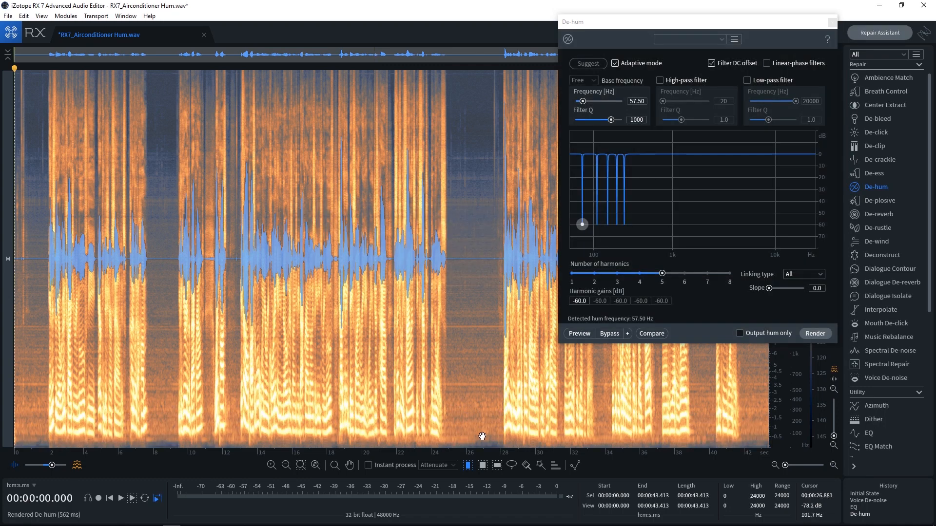
pyautogui.click(339, 298)
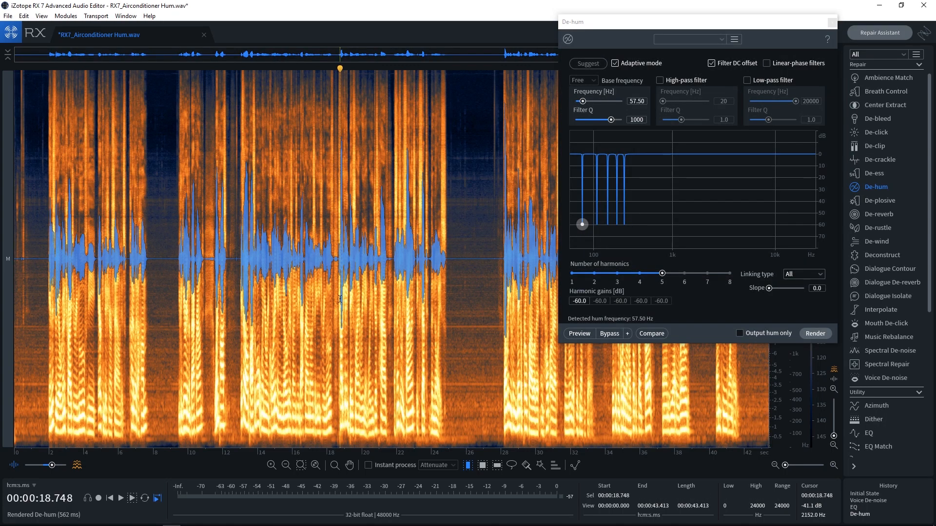
# Close the De-hum module window
pyautogui.click(120, 498)
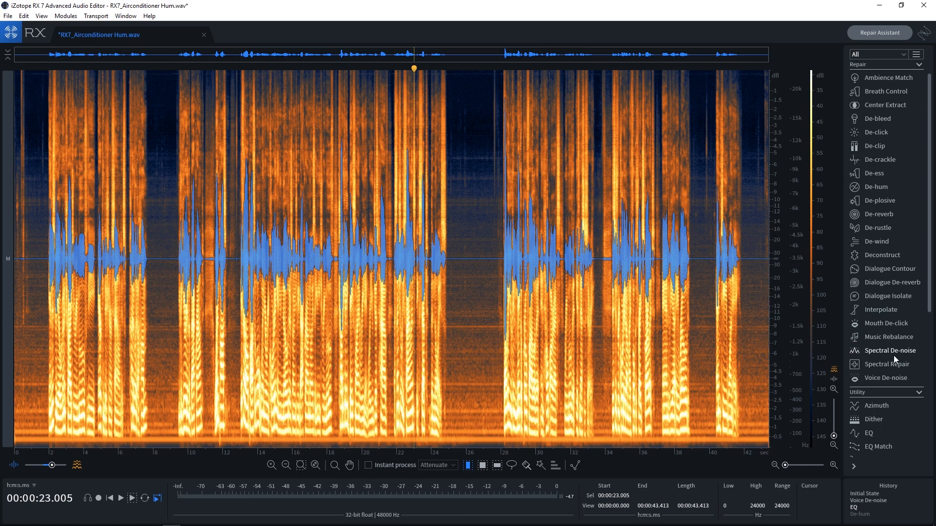
# Load Spectral De-noise with the 'Reduce only tonal noise or hum' preset
pyautogui.click(889, 351)
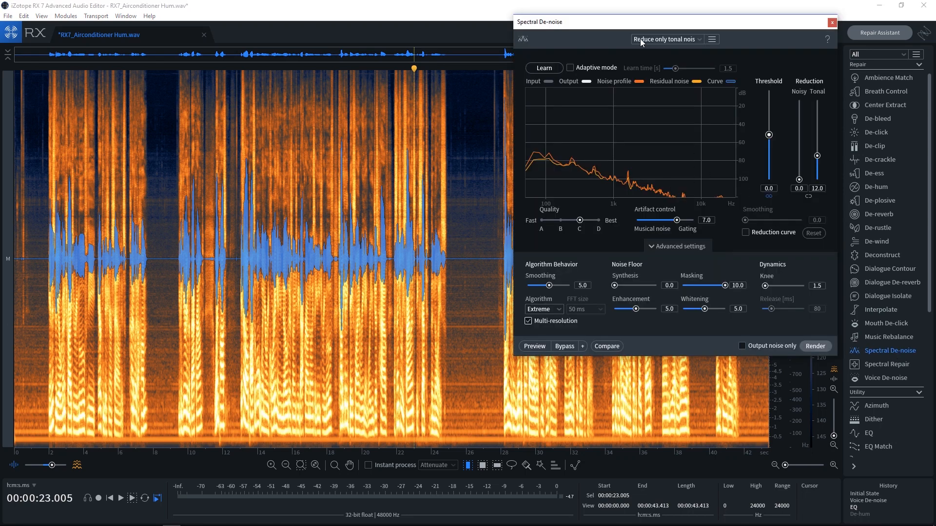
pyautogui.click(665, 39)
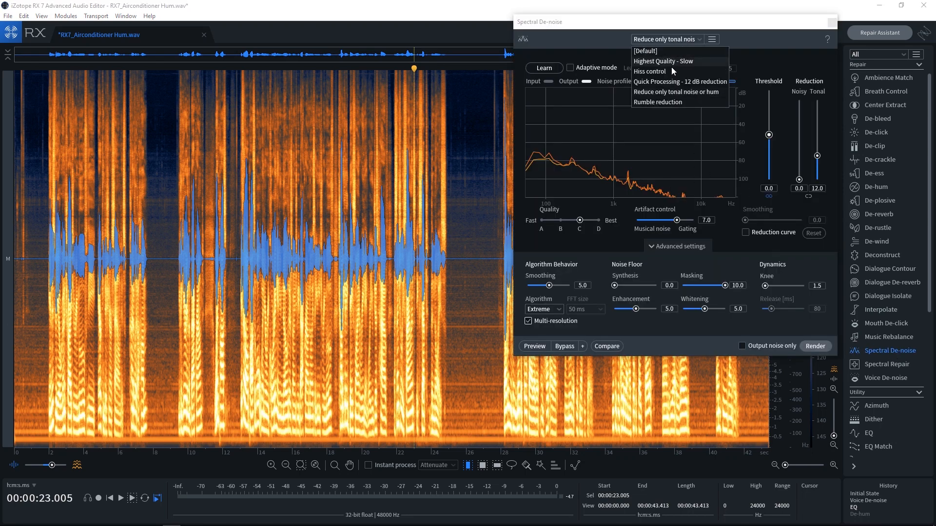
pyautogui.moveTo(676, 92)
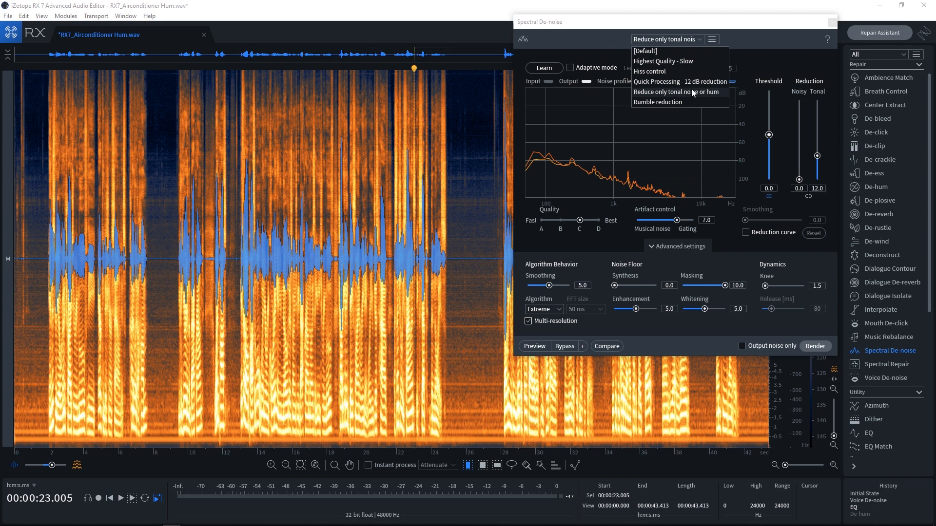
pyautogui.click(676, 91)
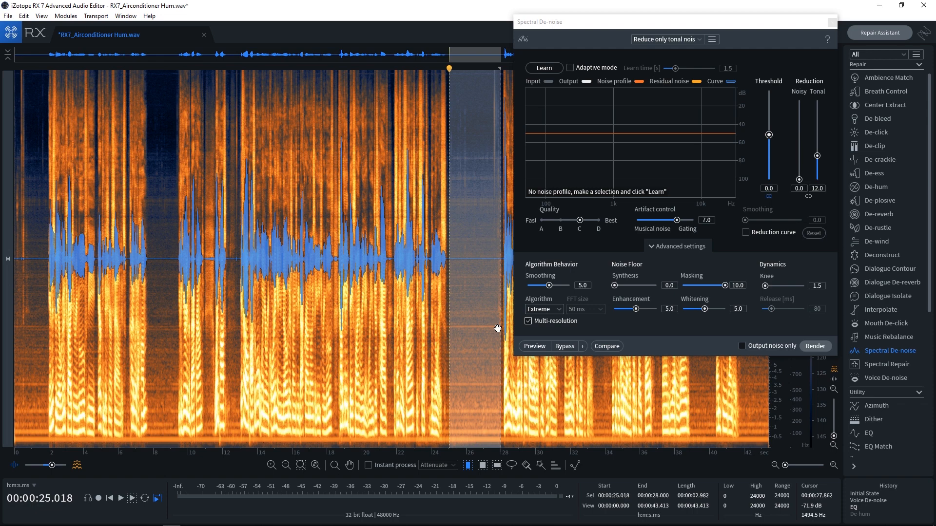
pyautogui.moveTo(486, 272)
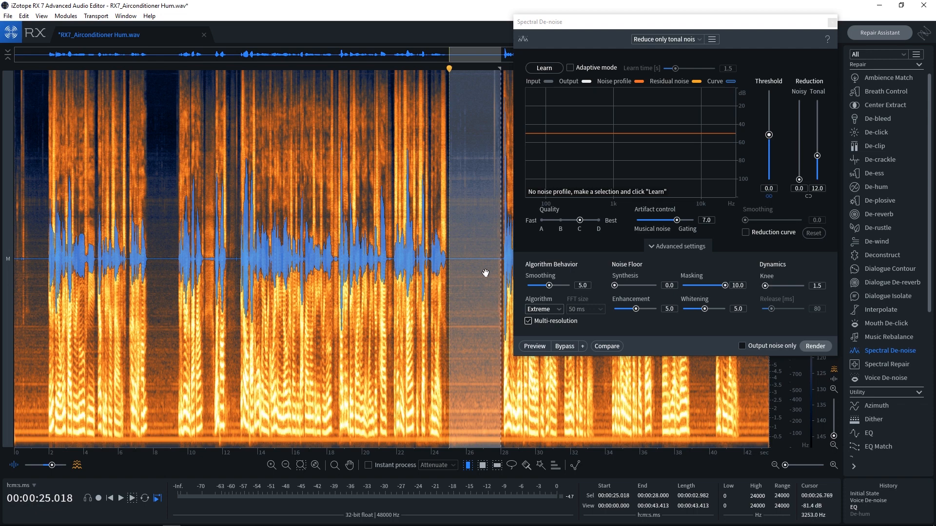
# Learn the Spectral De-noise profile from the 25–28 s silent gap
pyautogui.click(543, 68)
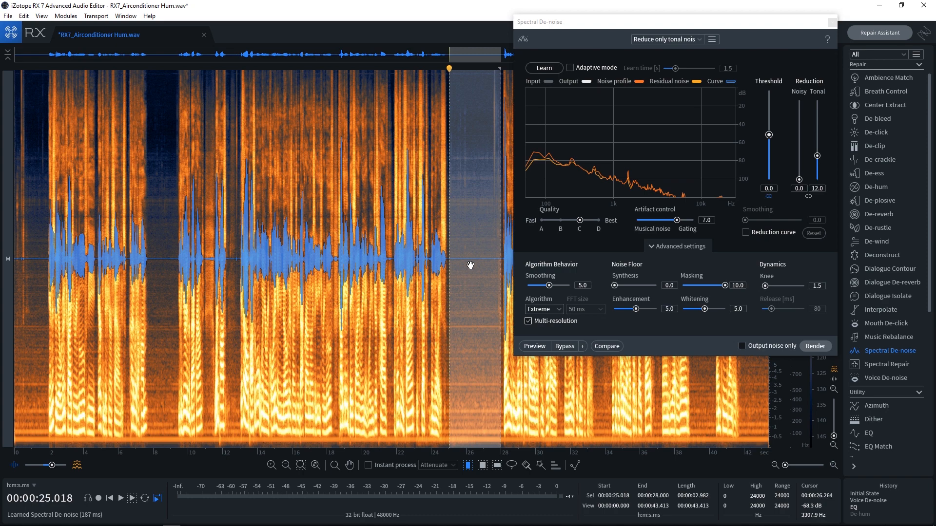
pyautogui.moveTo(467, 364)
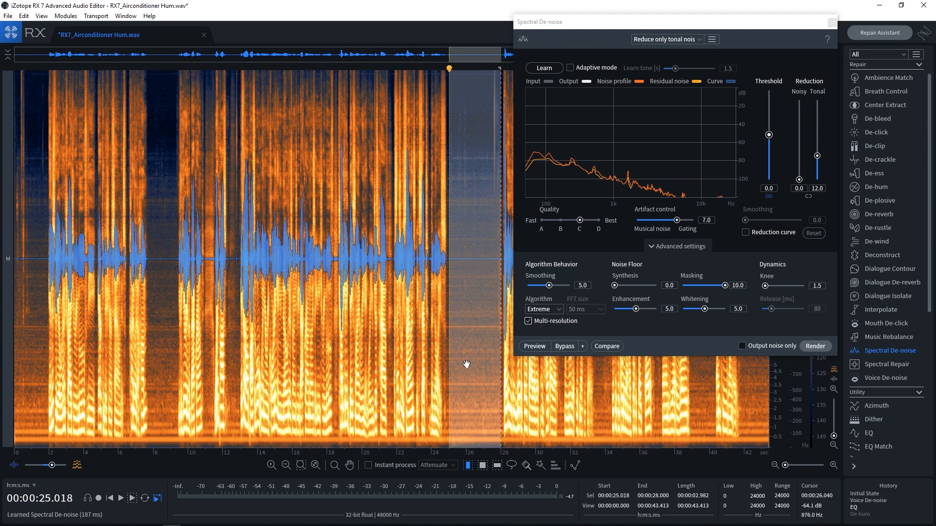
pyautogui.moveTo(439, 294)
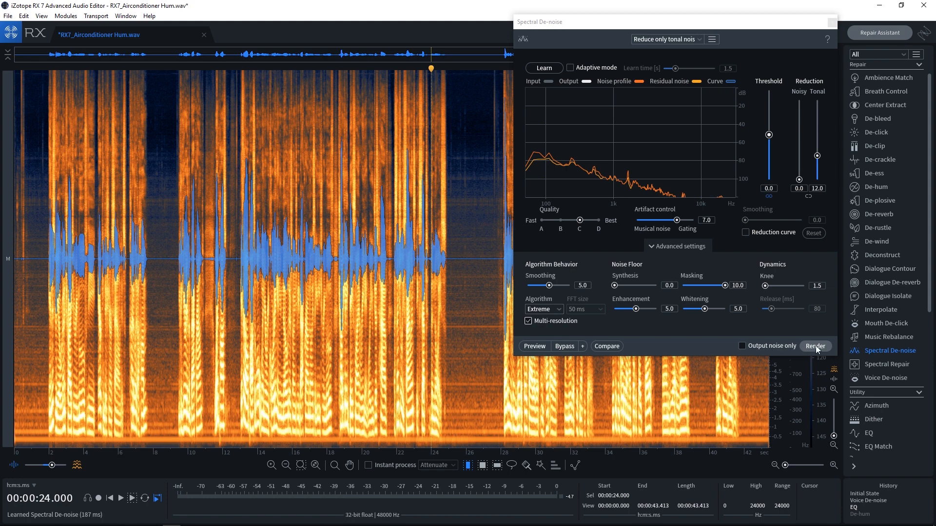
# Render the learned Spectral De-noise on the recording
pyautogui.click(815, 346)
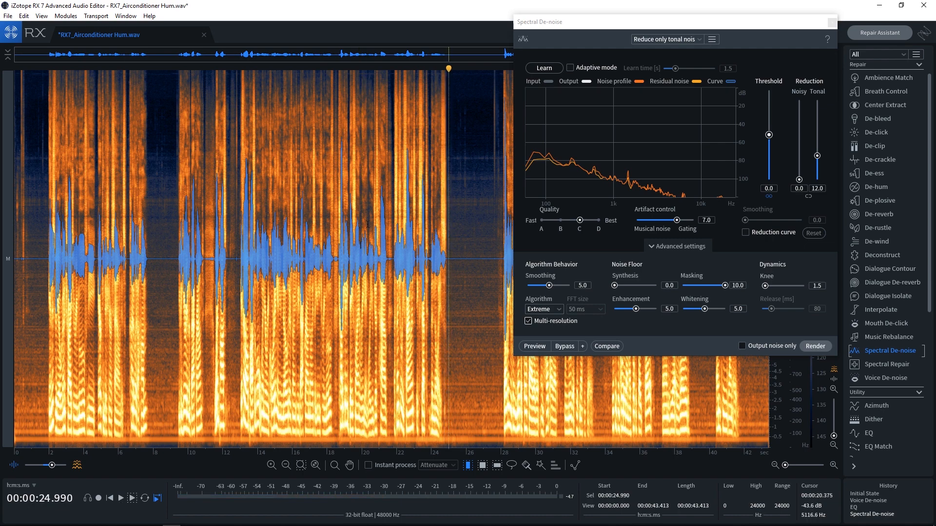
pyautogui.moveTo(372, 266)
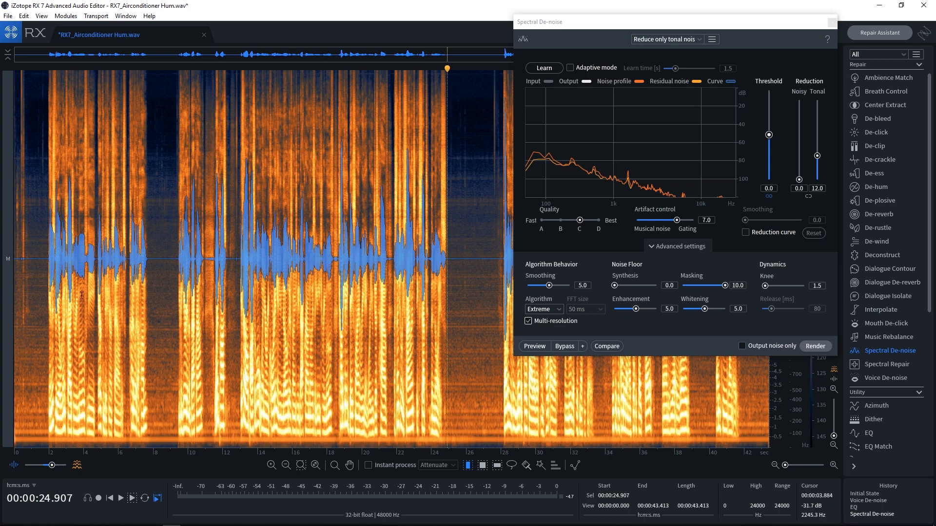
pyautogui.moveTo(33, 439)
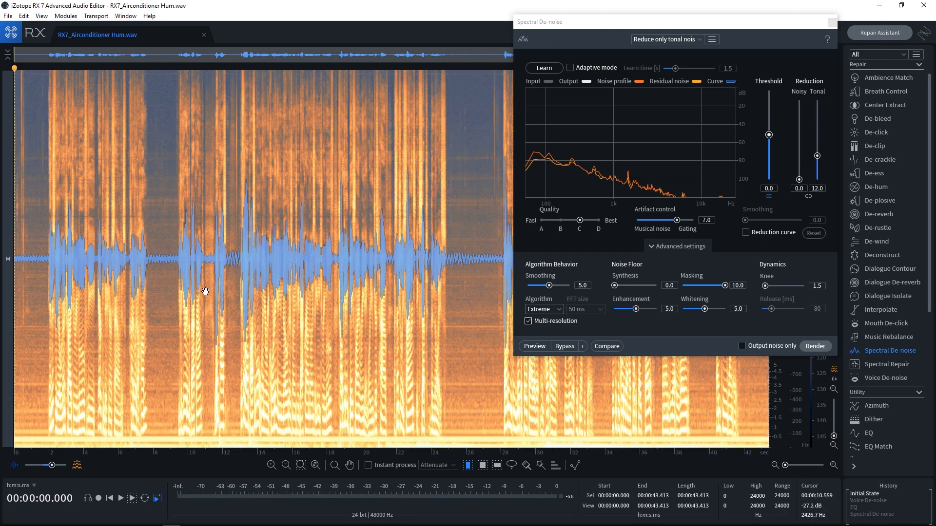
# Play the original audio, then return to the Spectral De-noise history state
pyautogui.click(120, 497)
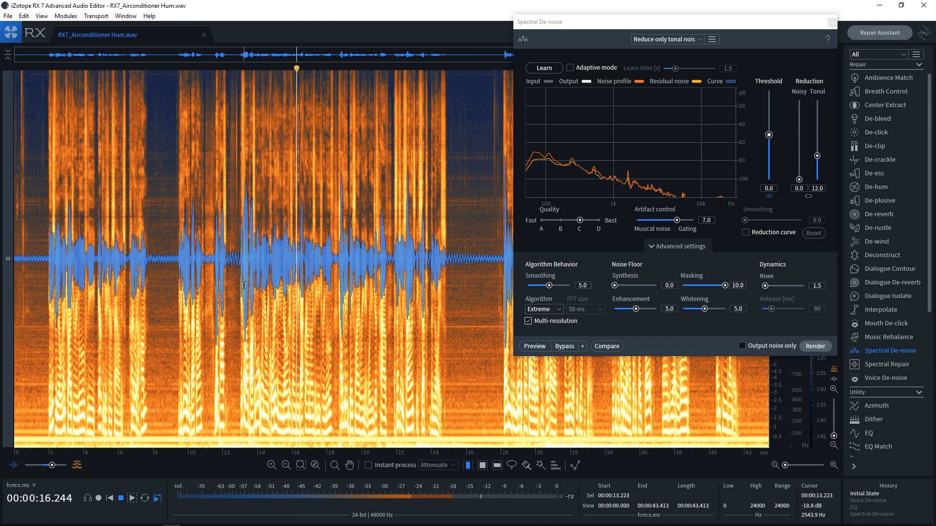
pyautogui.click(815, 346)
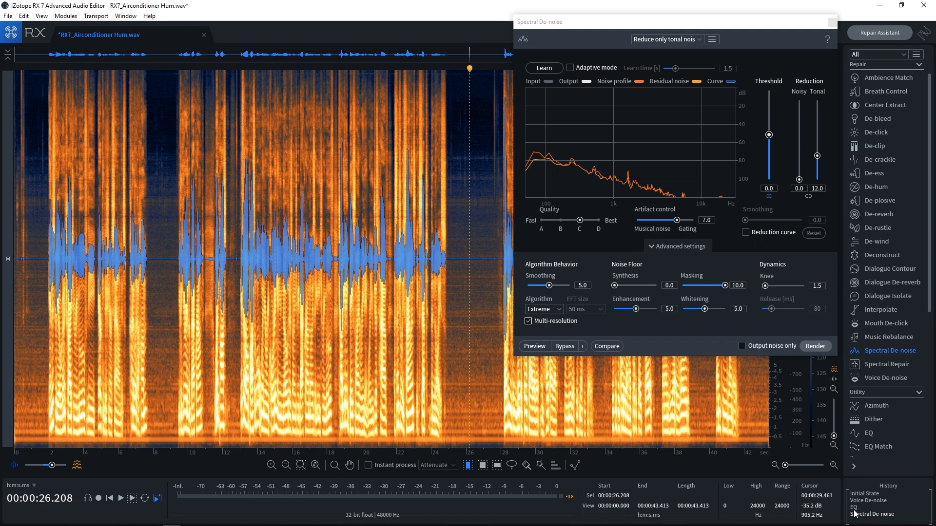
# Try Adaptive mode in Spectral De-noise, then switch it off and relearn a static noise profile
pyautogui.click(570, 67)
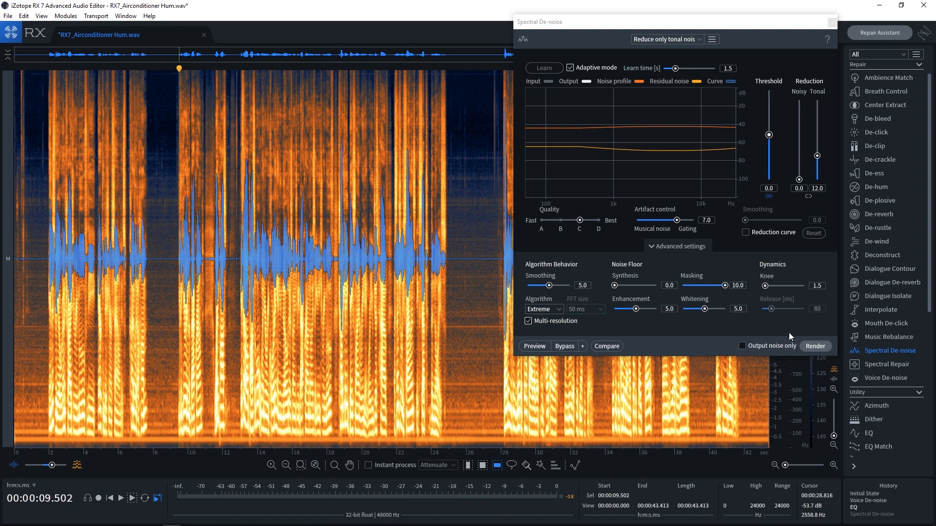
pyautogui.click(814, 346)
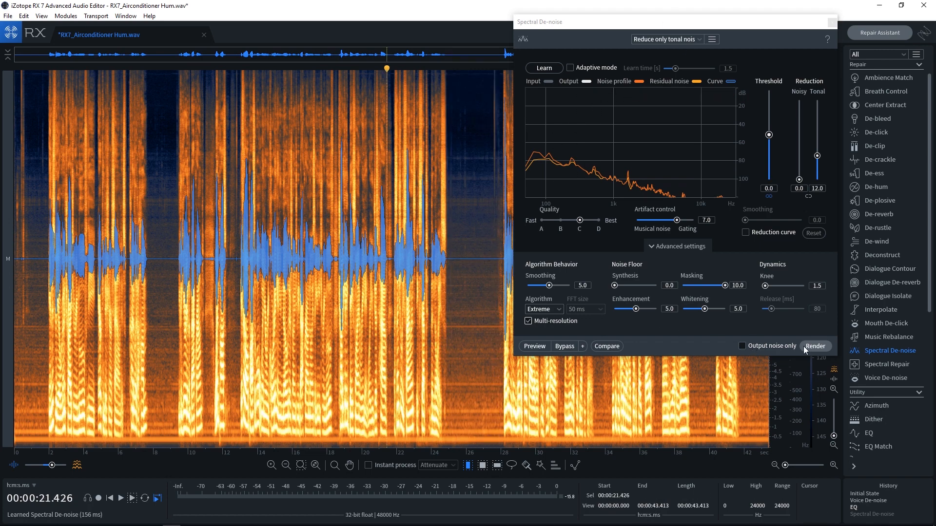
# Render Spectral De-noise with the learned tonal profile and close its window
pyautogui.click(815, 346)
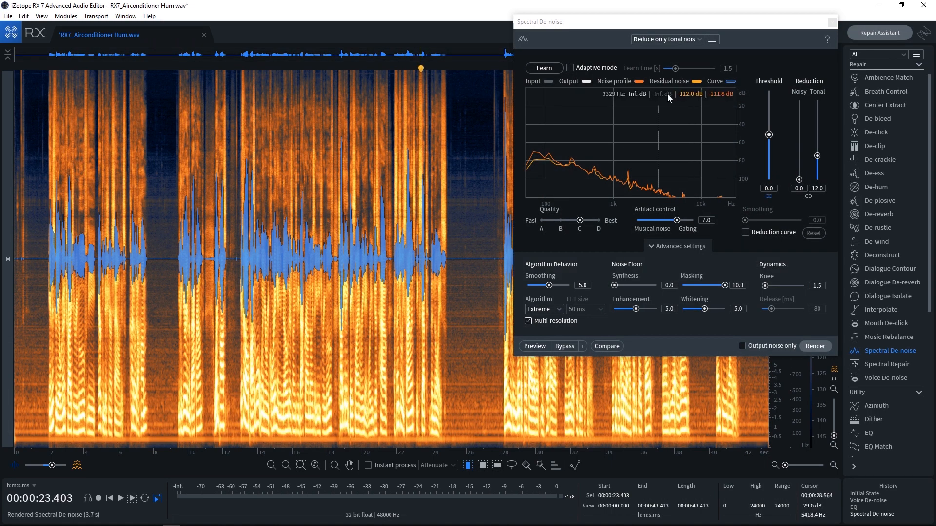
pyautogui.click(814, 346)
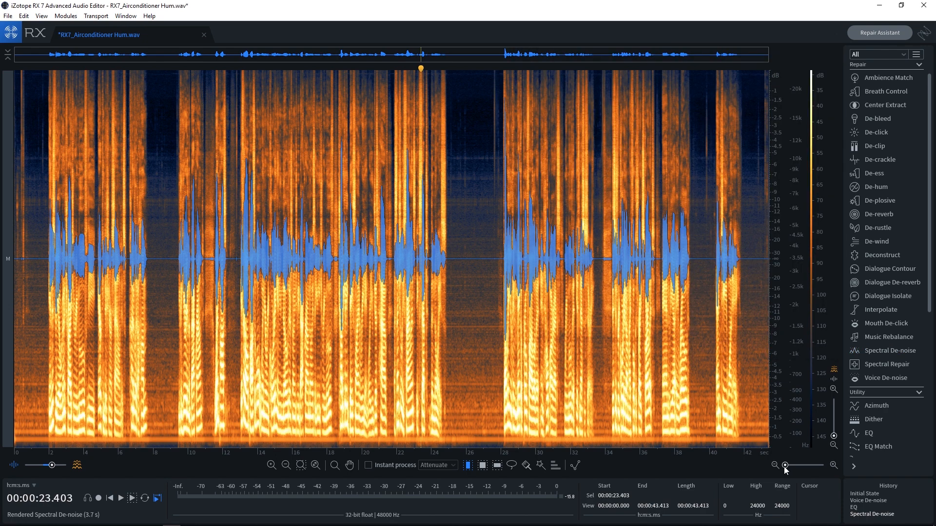